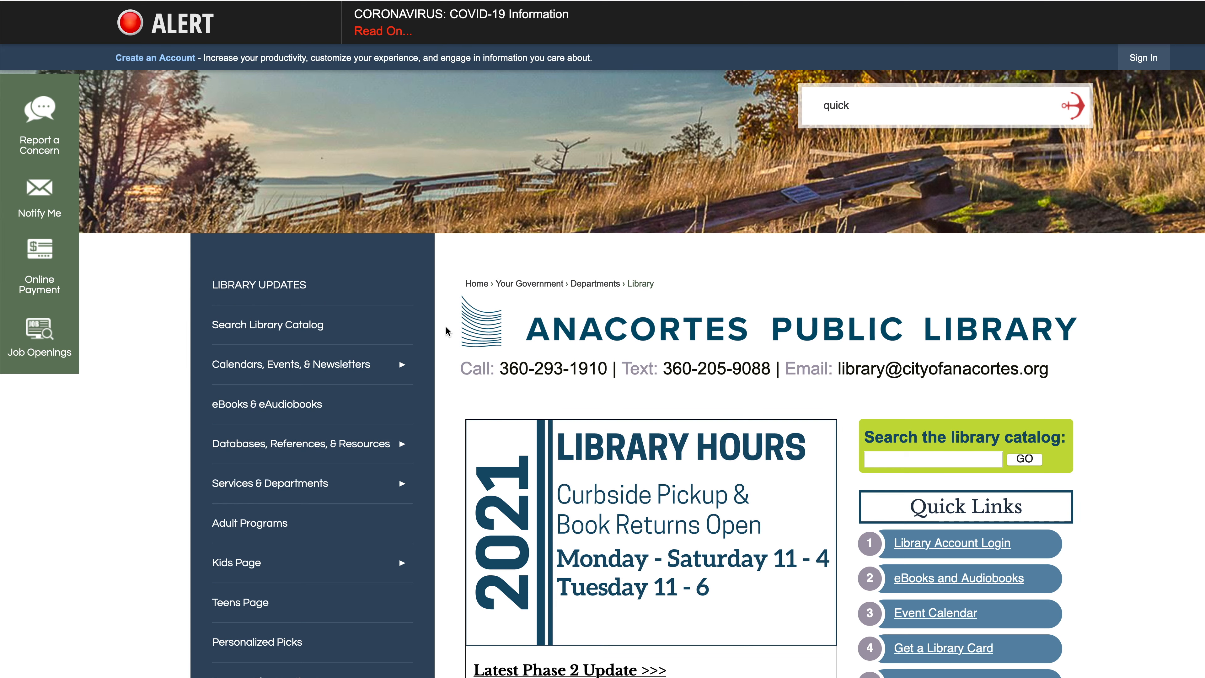
# - Reach Mobile Printing Services in the library site's sidebar and open that page
pyautogui.scroll(-3)
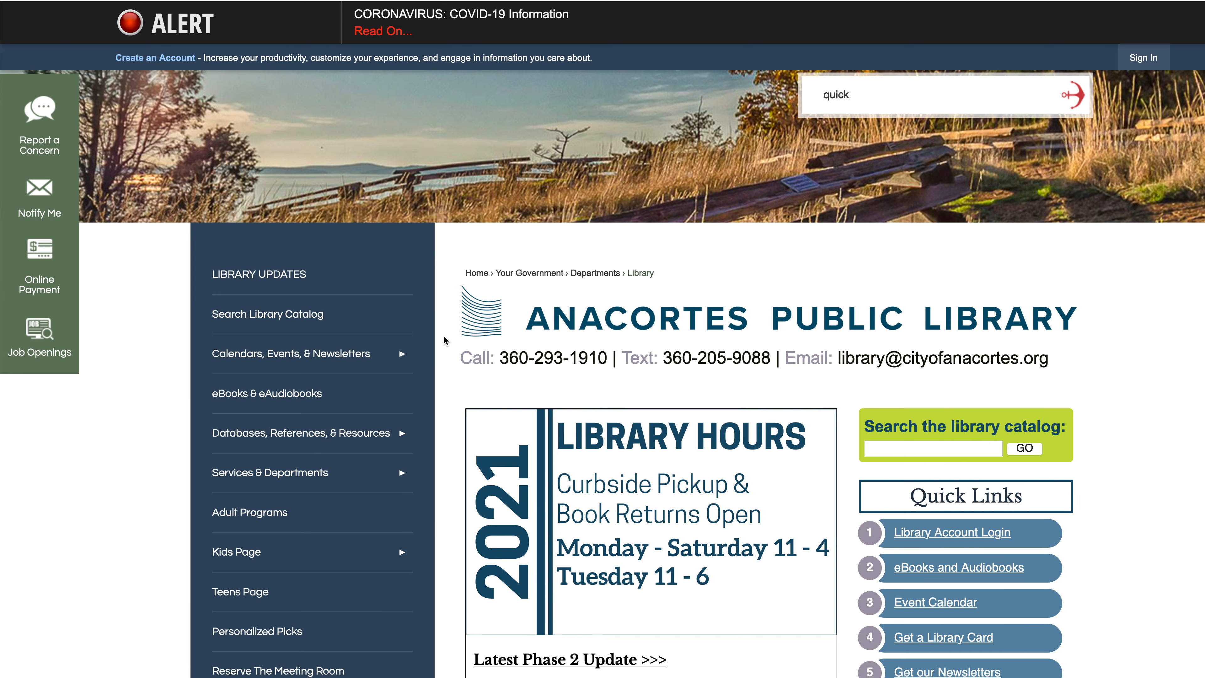
pyautogui.scroll(-3)
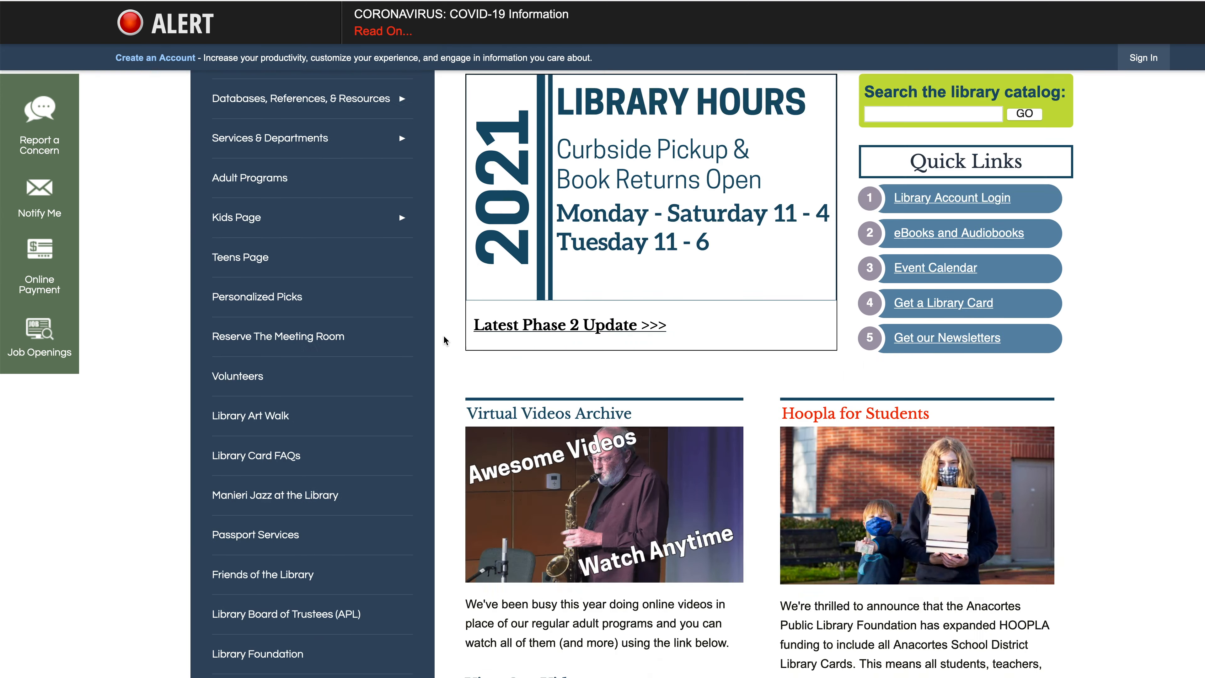
pyautogui.scroll(-3)
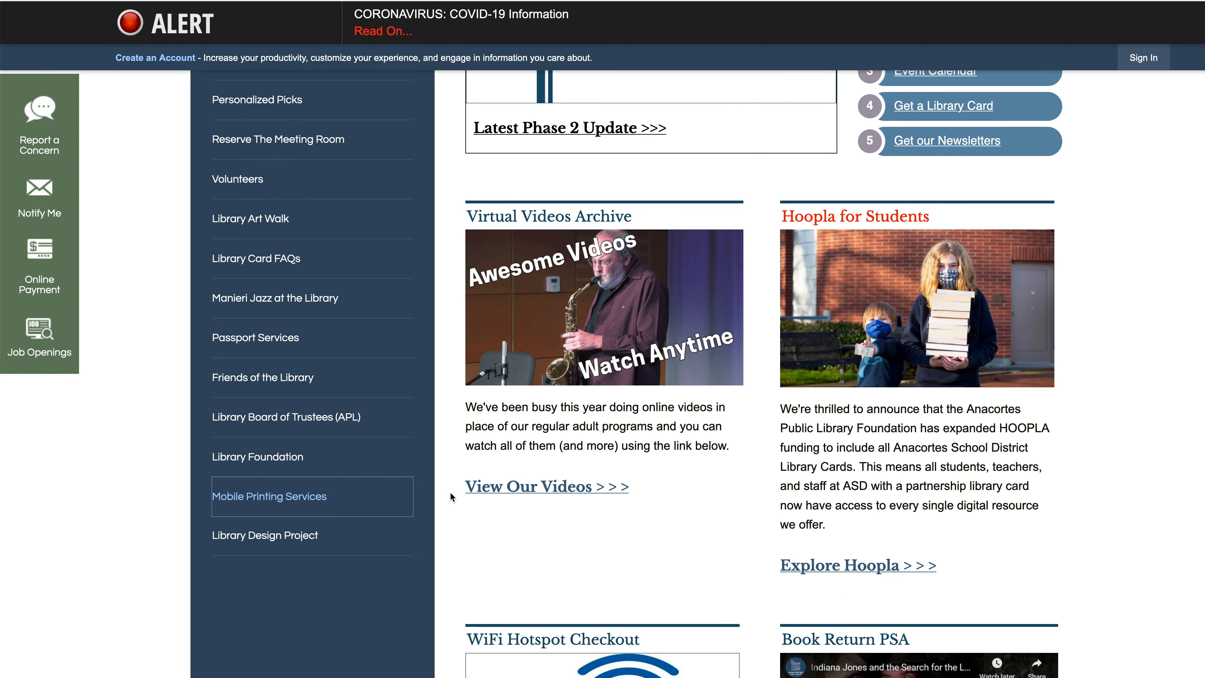
pyautogui.click(270, 497)
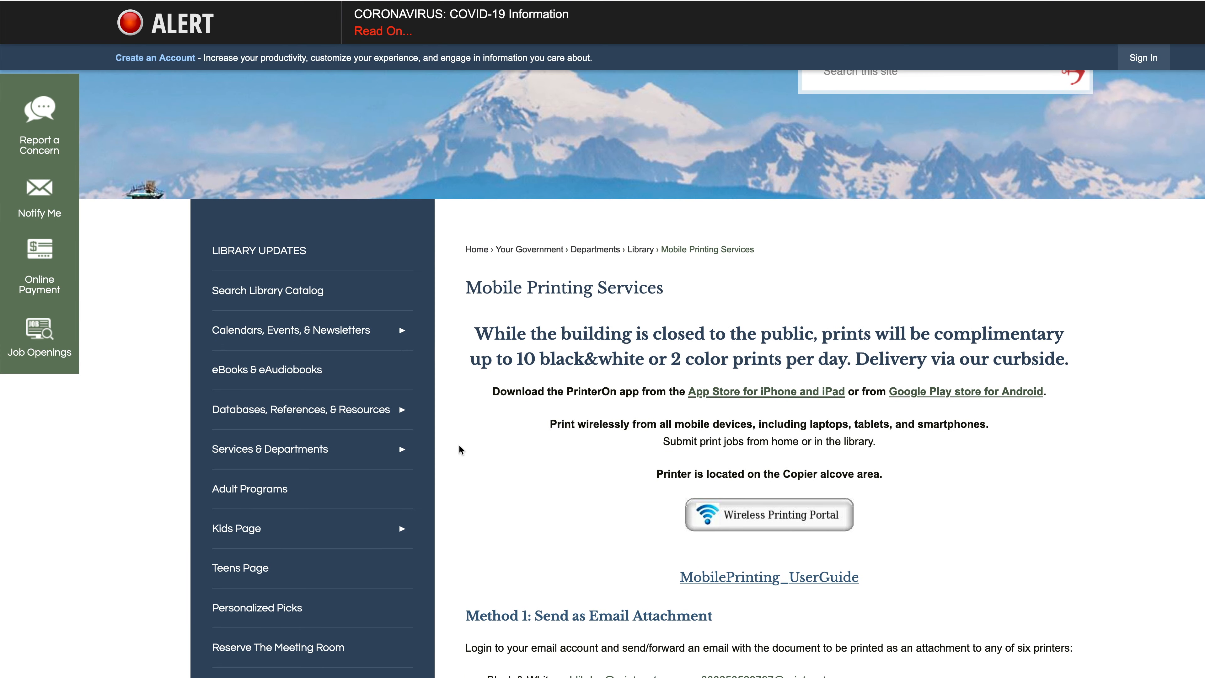
pyautogui.moveTo(454, 417)
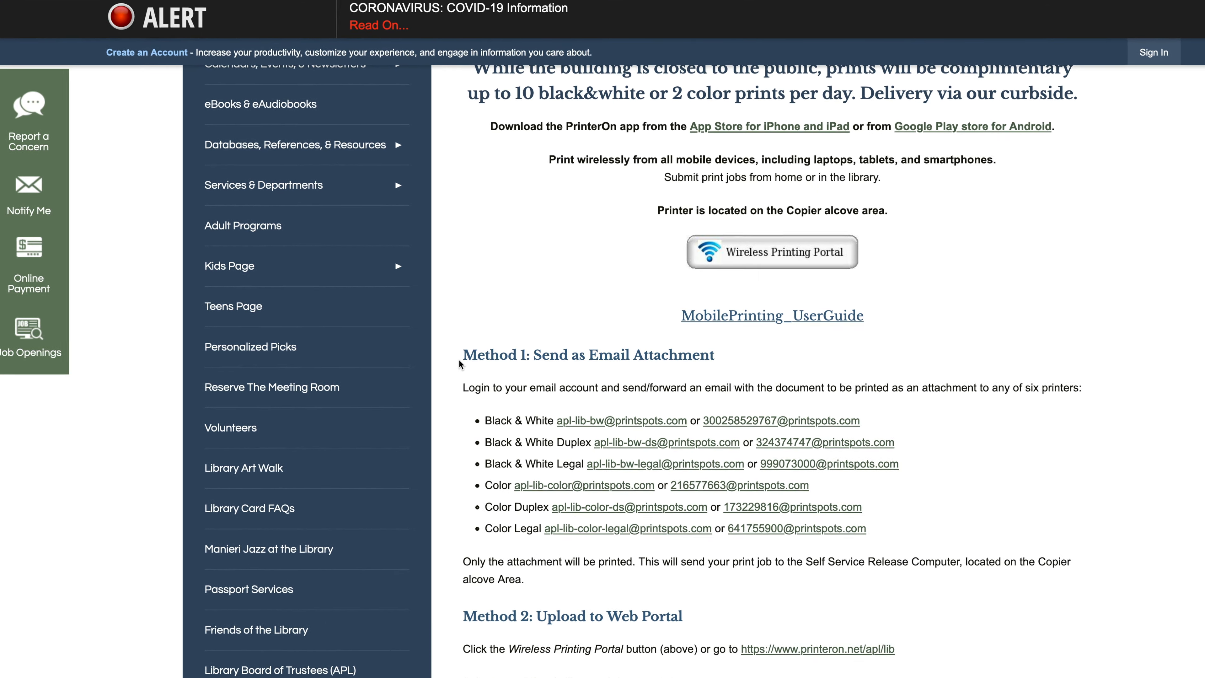
# - Read through Method 1 (email attachment) and Method 2 (web portal) printing instructions
pyautogui.scroll(-3)
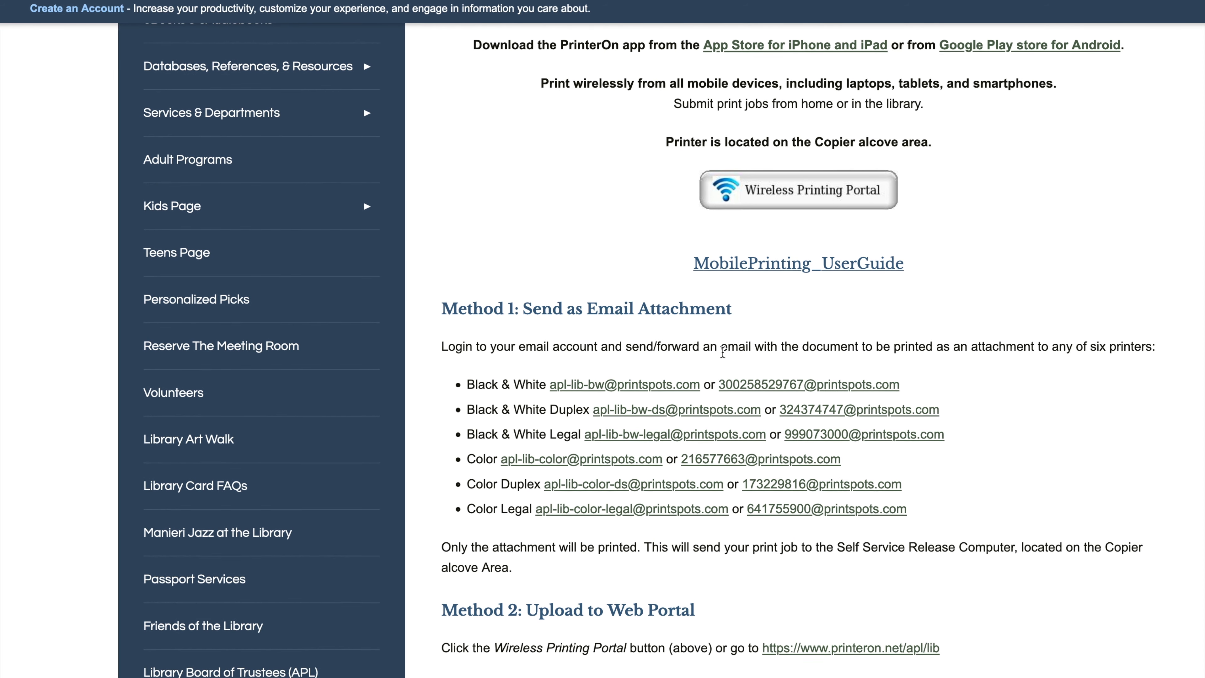
pyautogui.scroll(-3)
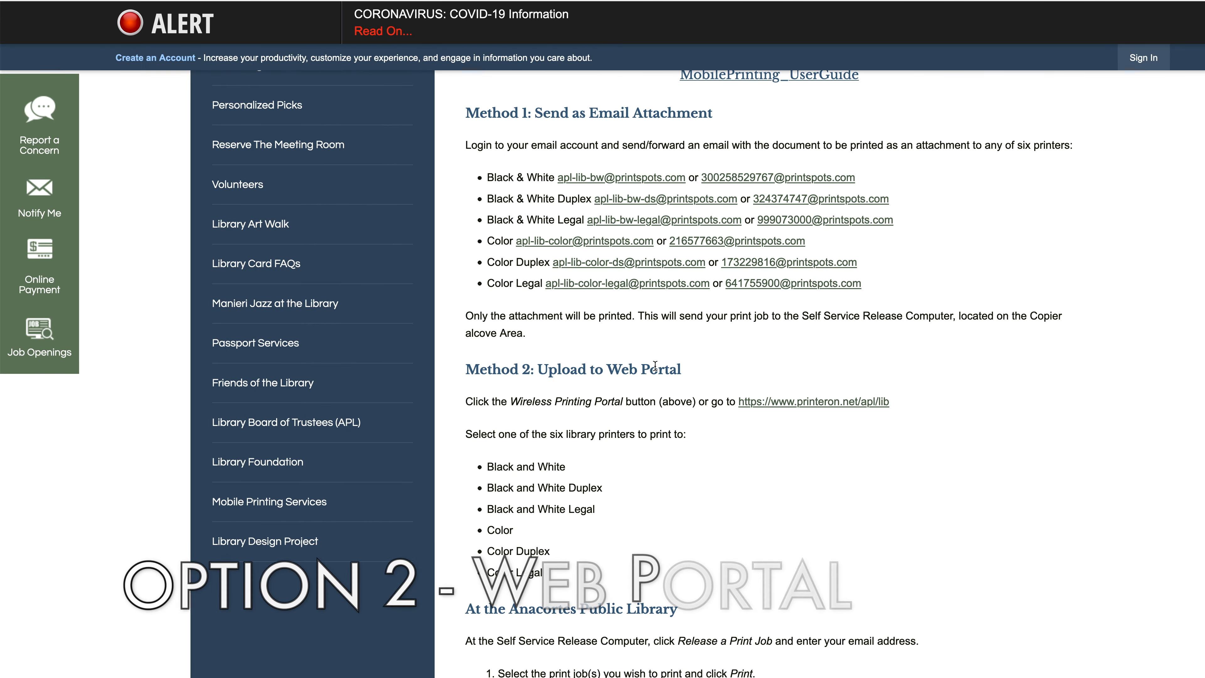
pyautogui.moveTo(689, 377)
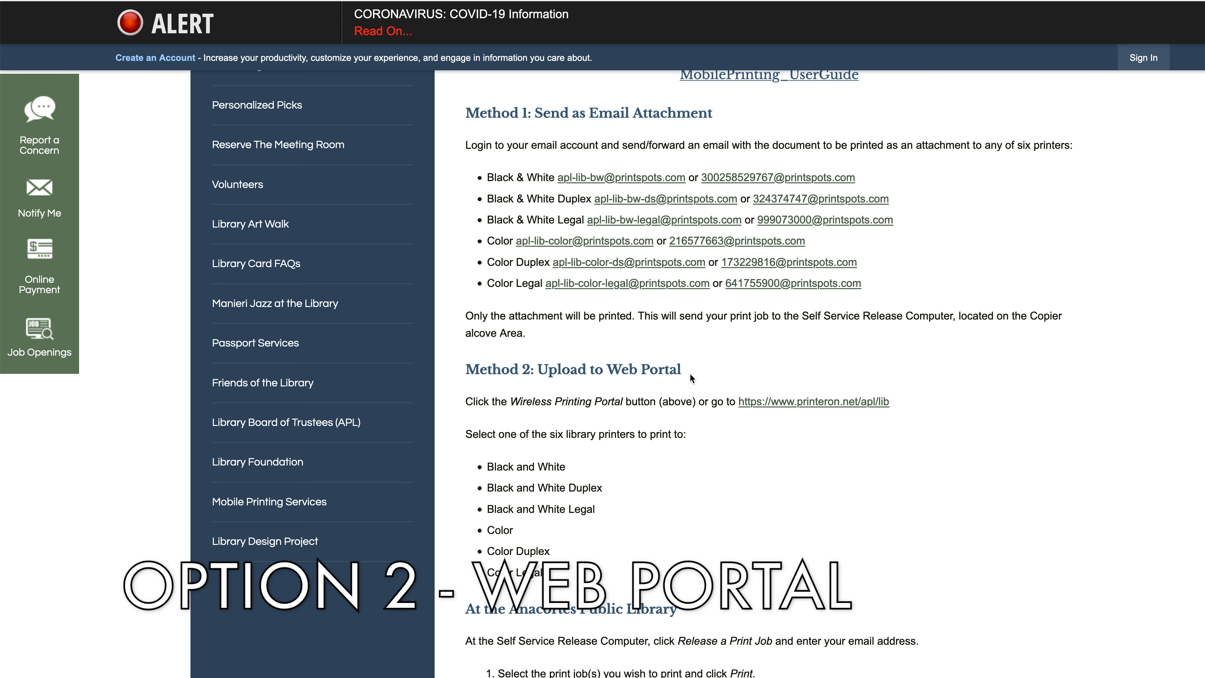
pyautogui.scroll(-3)
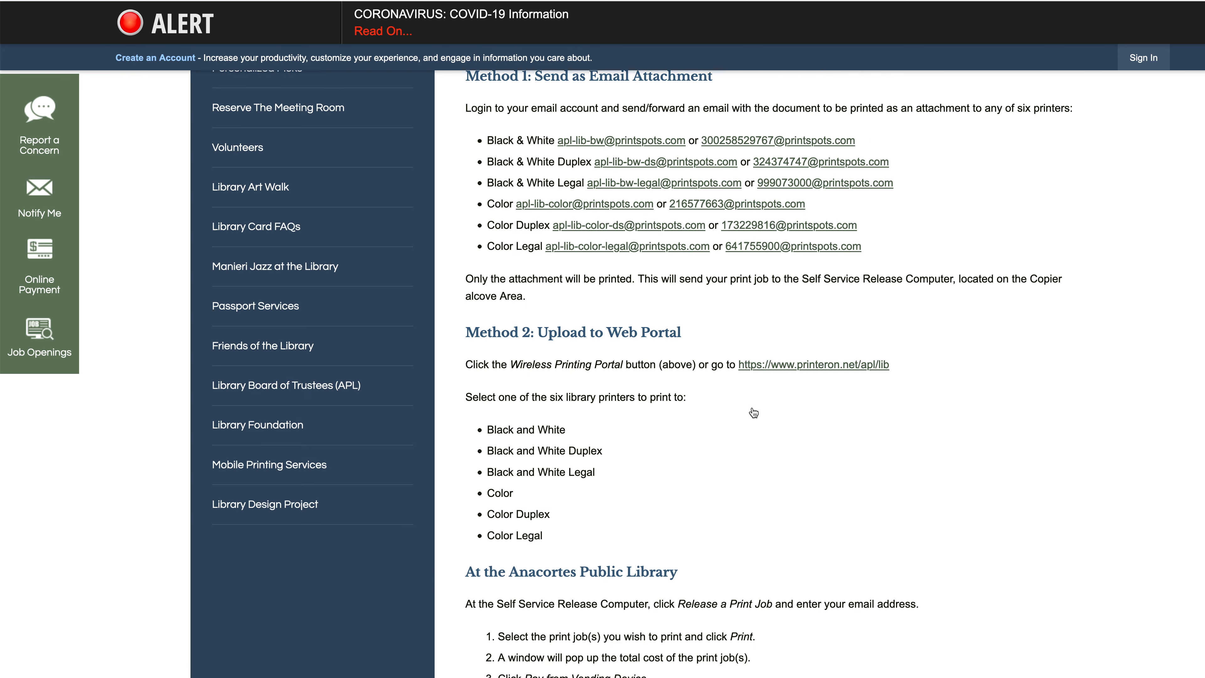
pyautogui.scroll(3)
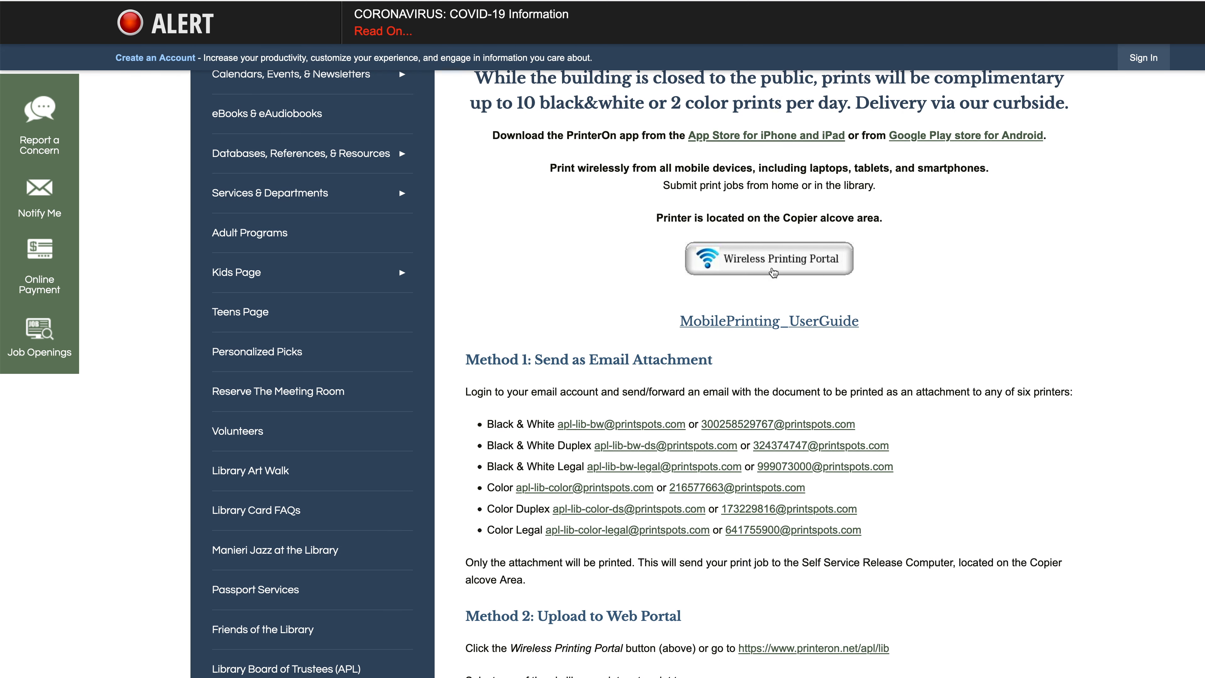
# - Open the Wireless Printing Portal, keep Black and White, and enter the email 'test@gmai'
pyautogui.click(768, 259)
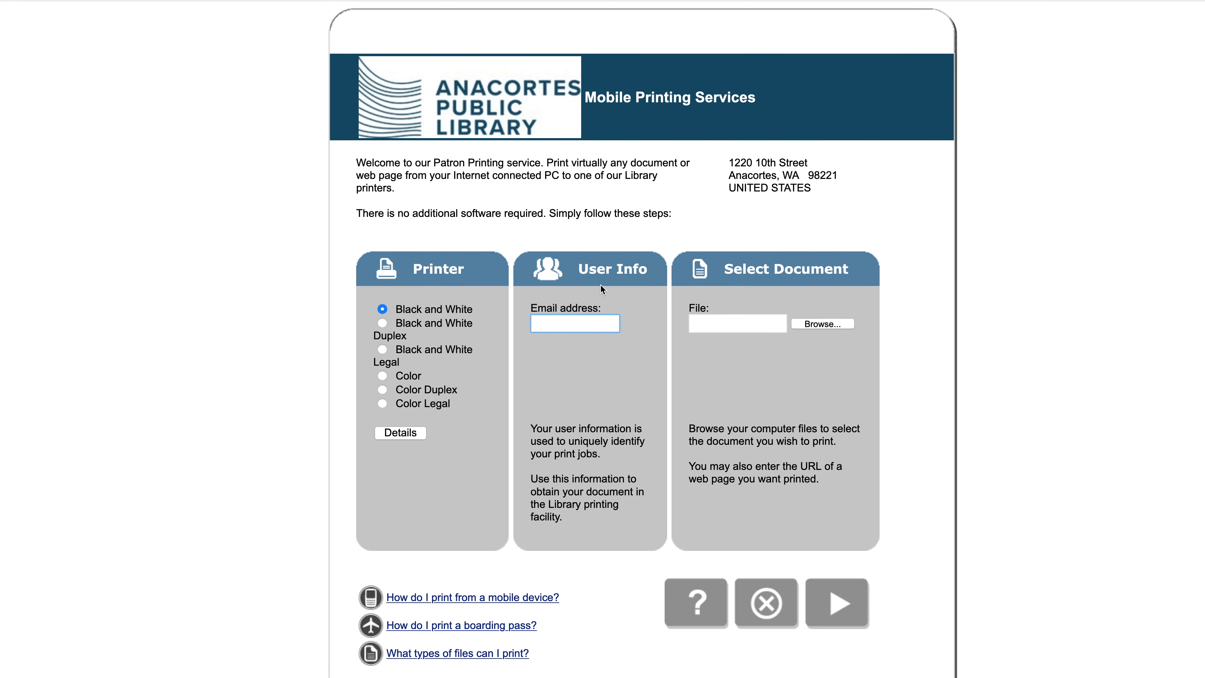
pyautogui.moveTo(493, 243)
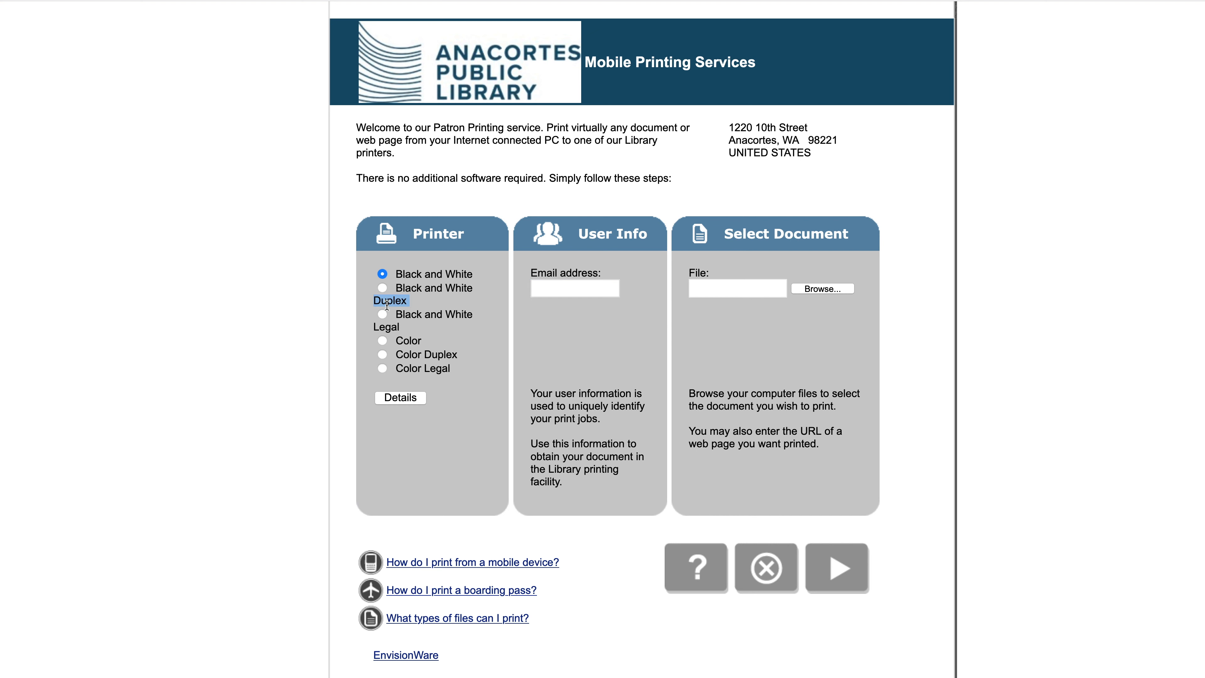
pyautogui.moveTo(397, 304)
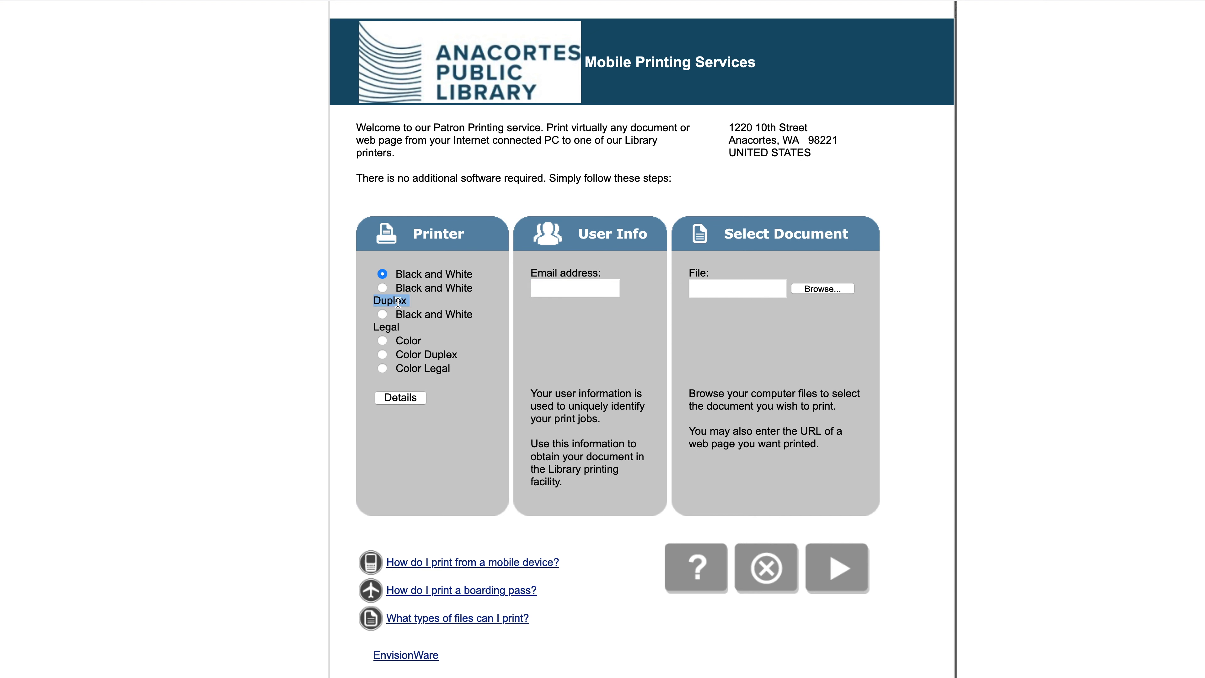
pyautogui.moveTo(496, 290)
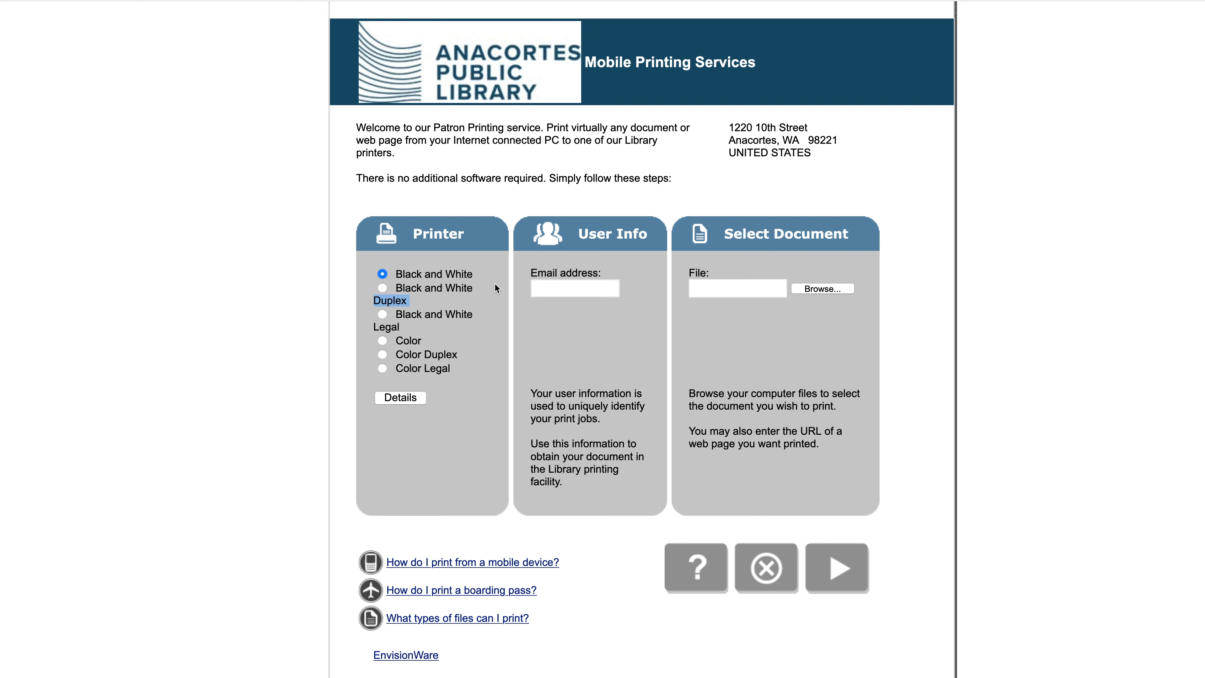
pyautogui.click(575, 288)
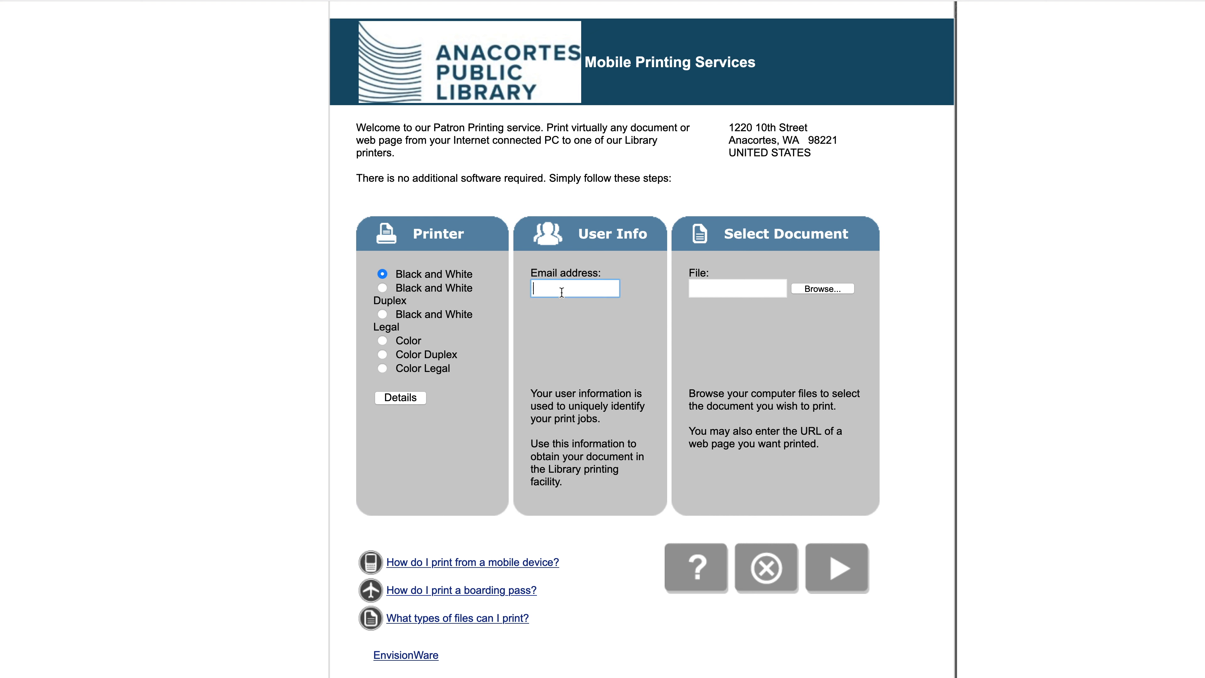
pyautogui.write('test@gmail.com')
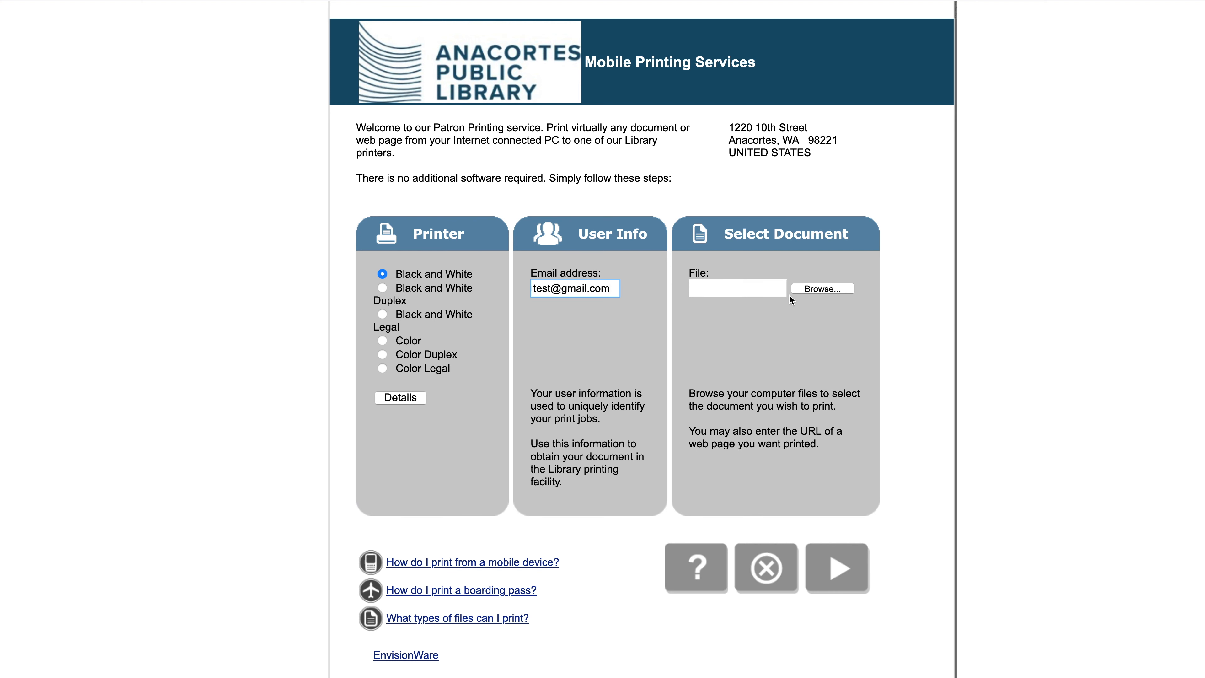
# - Browse the computer and choose the meeting minutes file as the document to print
pyautogui.click(822, 288)
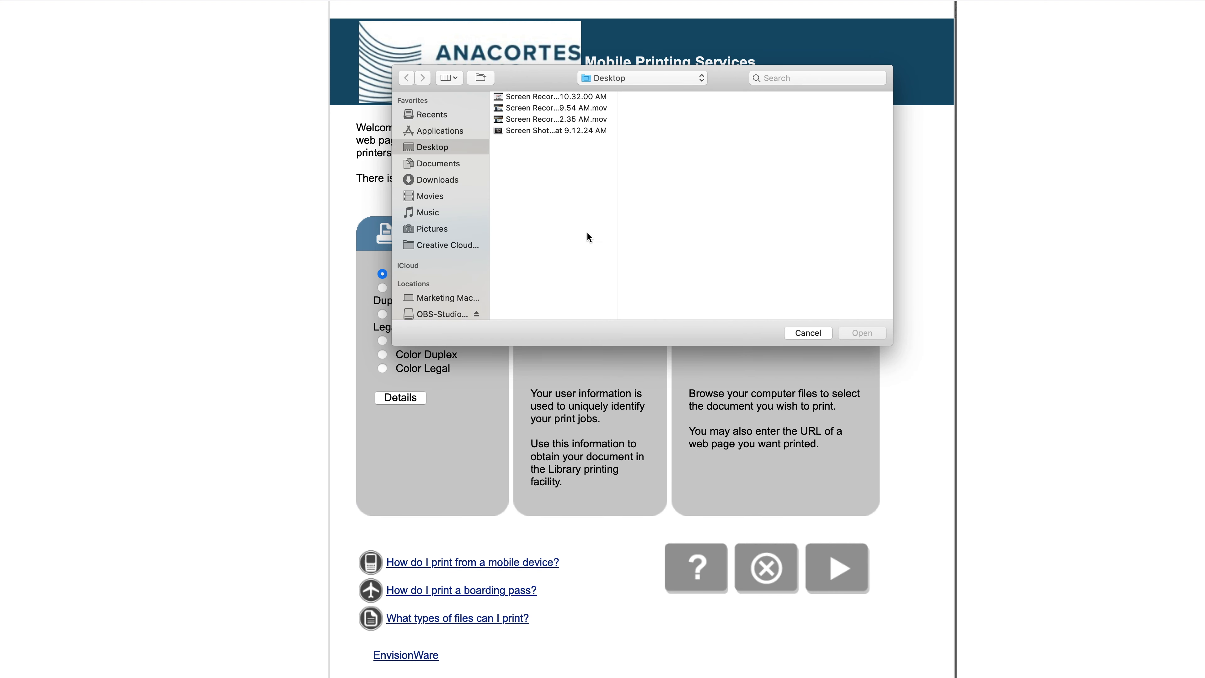
pyautogui.moveTo(452, 197)
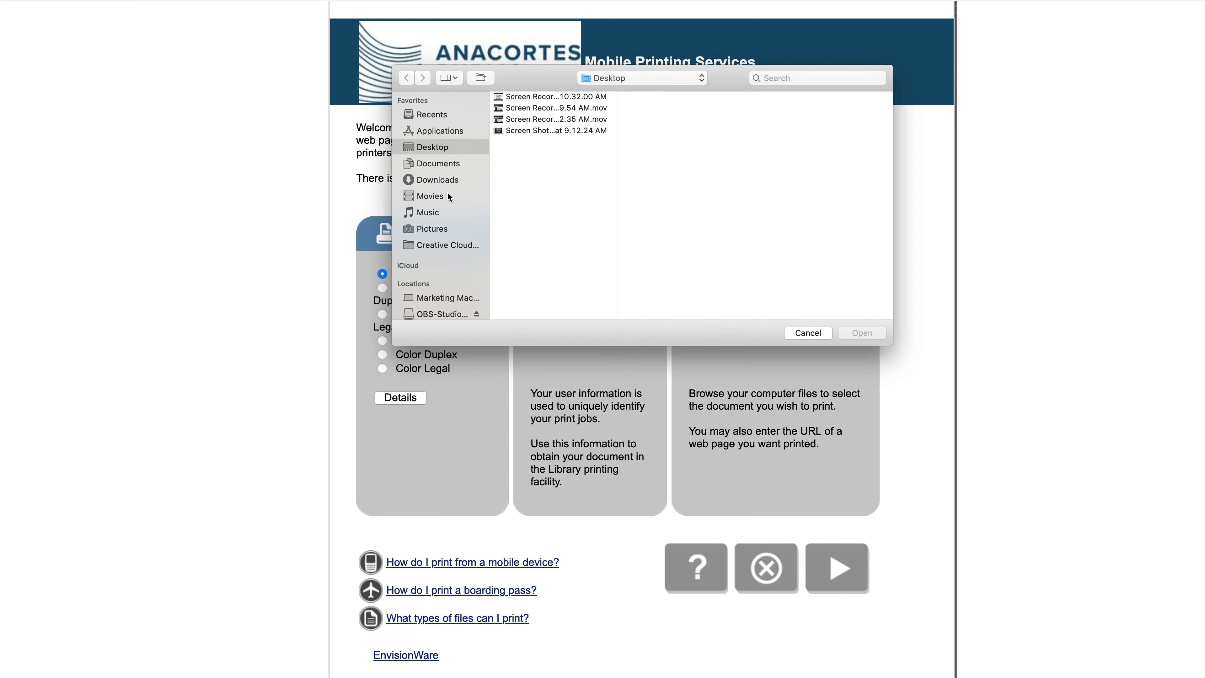
pyautogui.click(863, 333)
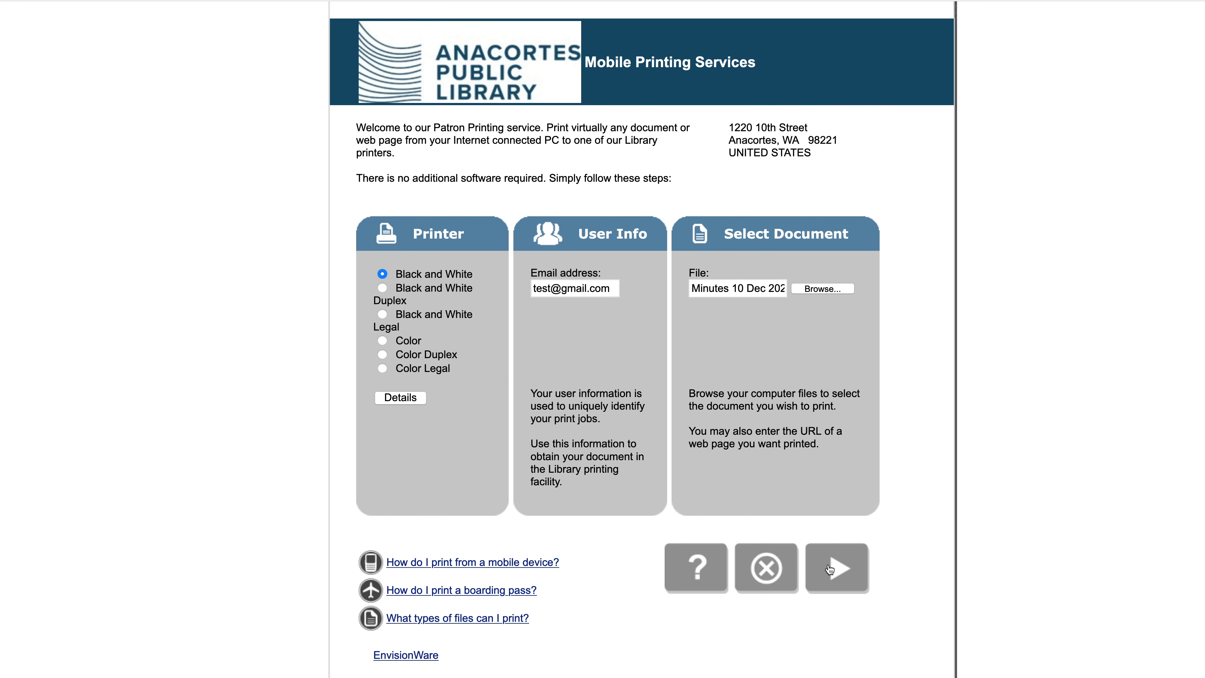
pyautogui.moveTo(843, 575)
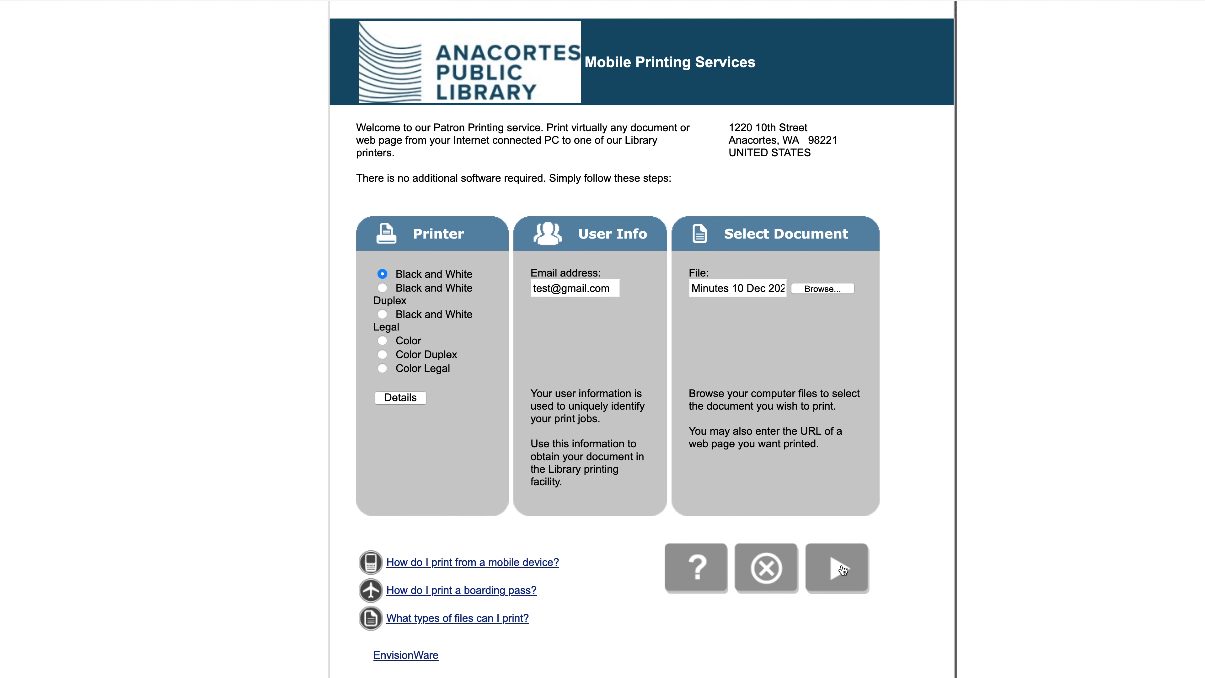
# - Submit the minutes with 1 copy of all pages and approve the three-page print job
pyautogui.click(836, 569)
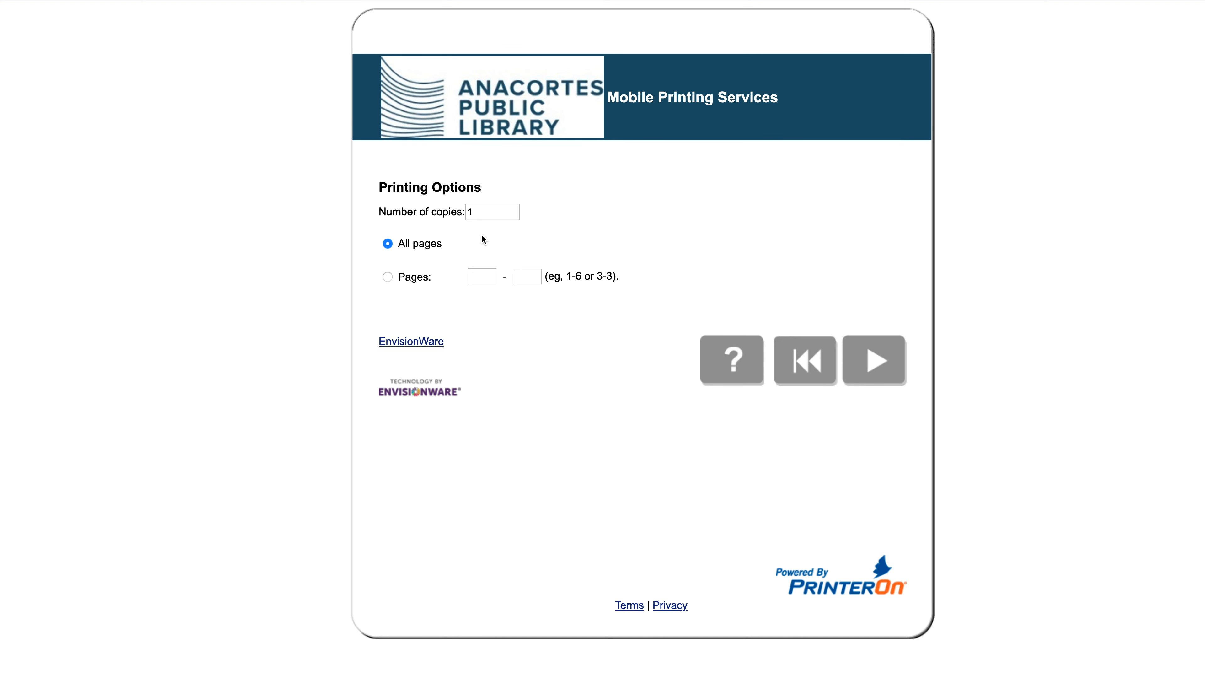
pyautogui.moveTo(917, 344)
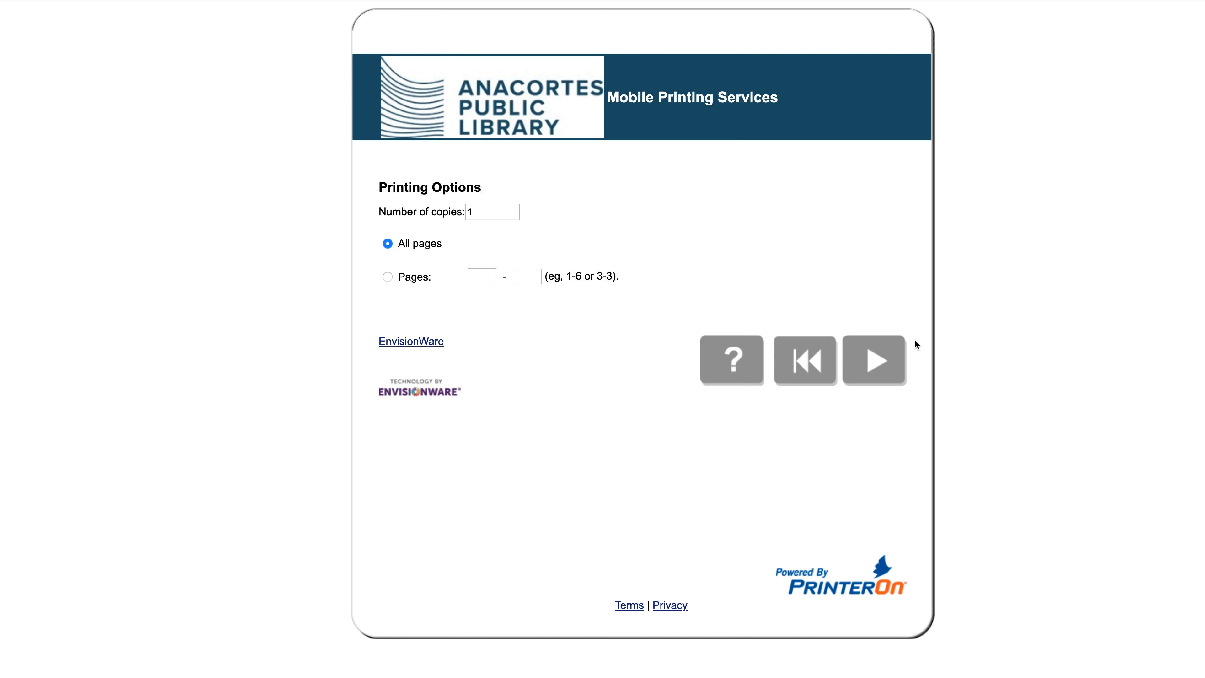
pyautogui.click(873, 361)
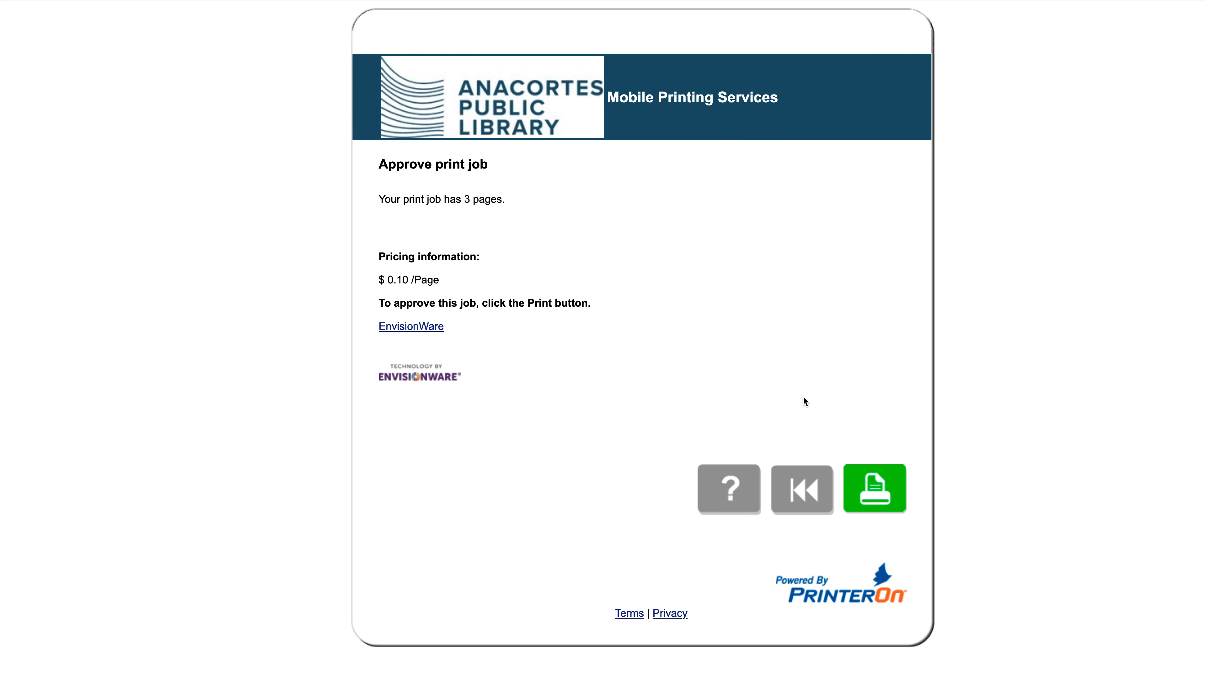
pyautogui.click(874, 490)
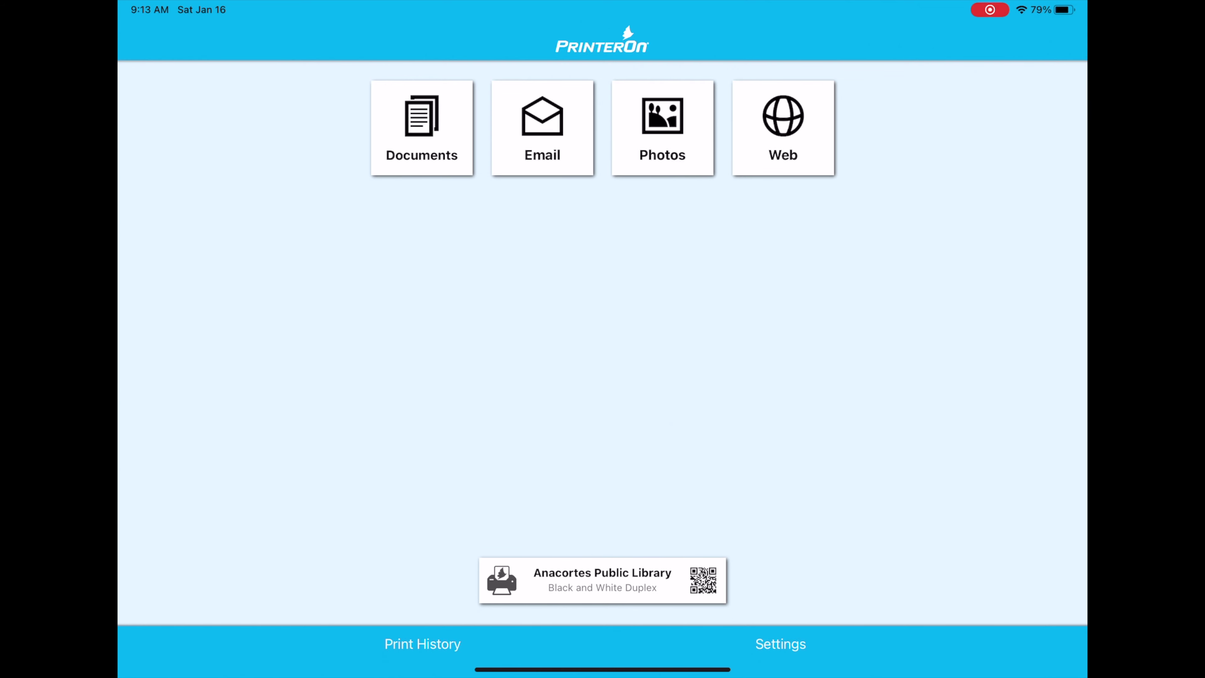
# - Pick the Black and White library printer card and open Documents to browse the iPad's files
pyautogui.click(603, 580)
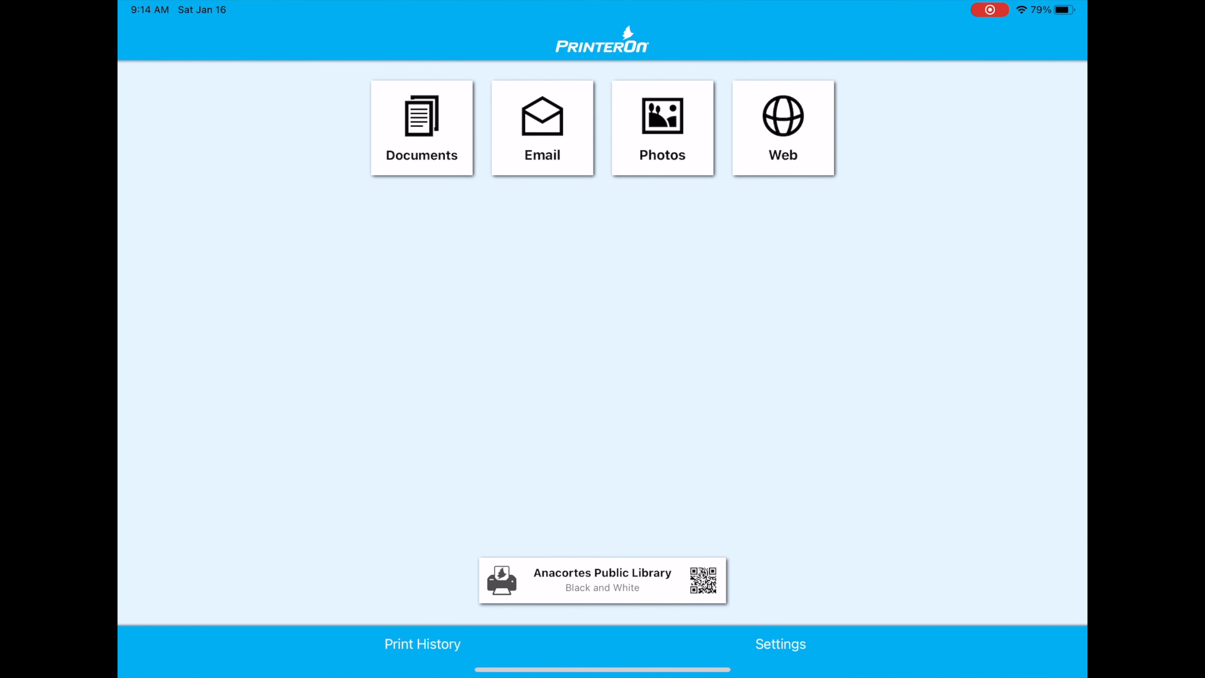
pyautogui.click(422, 127)
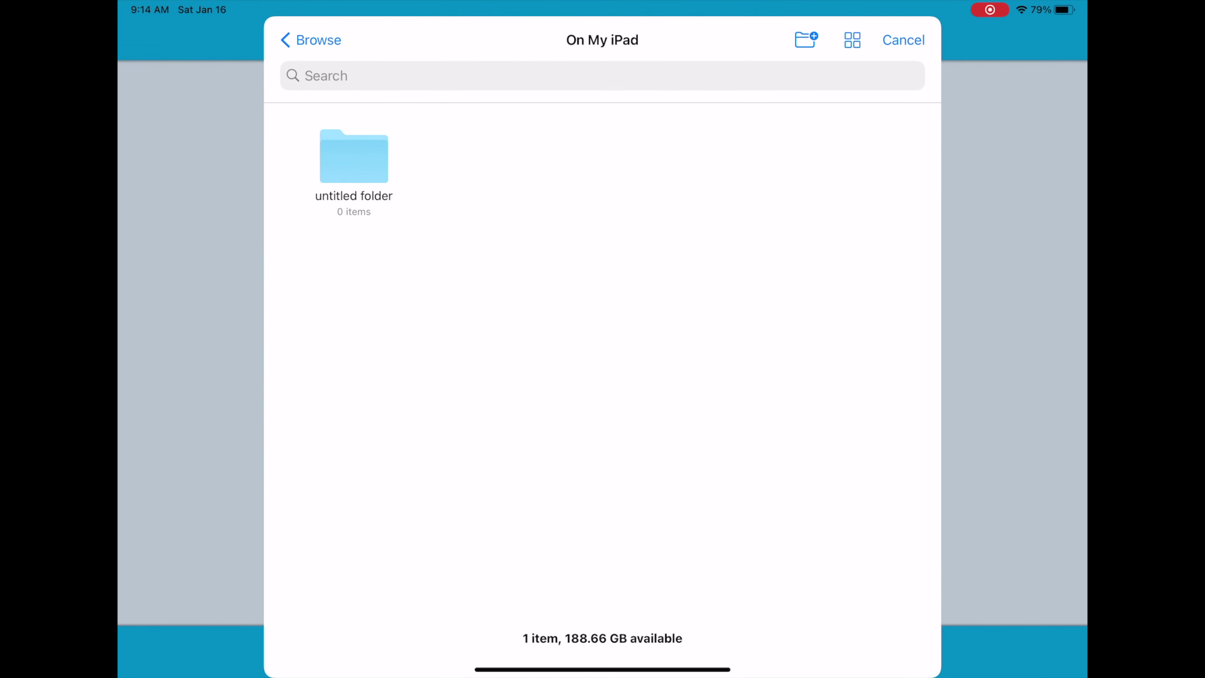
# - Select the Technology Help flyer and confirm the letter paper size setting
pyautogui.click(903, 40)
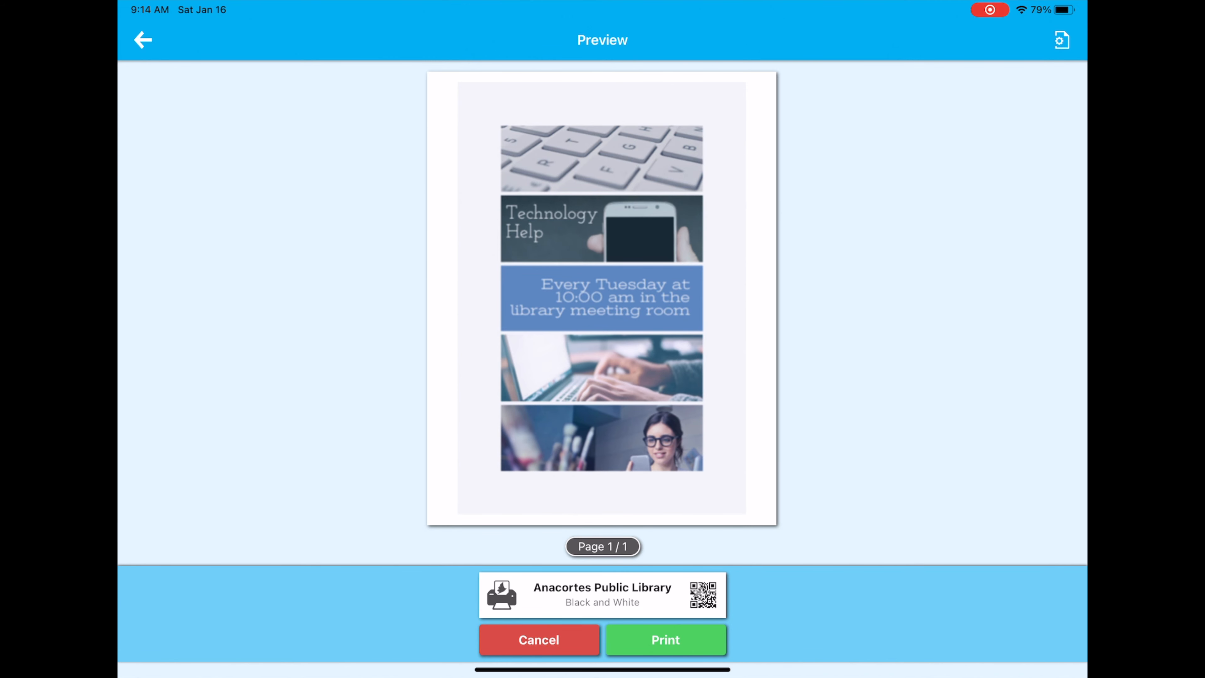
pyautogui.click(1062, 40)
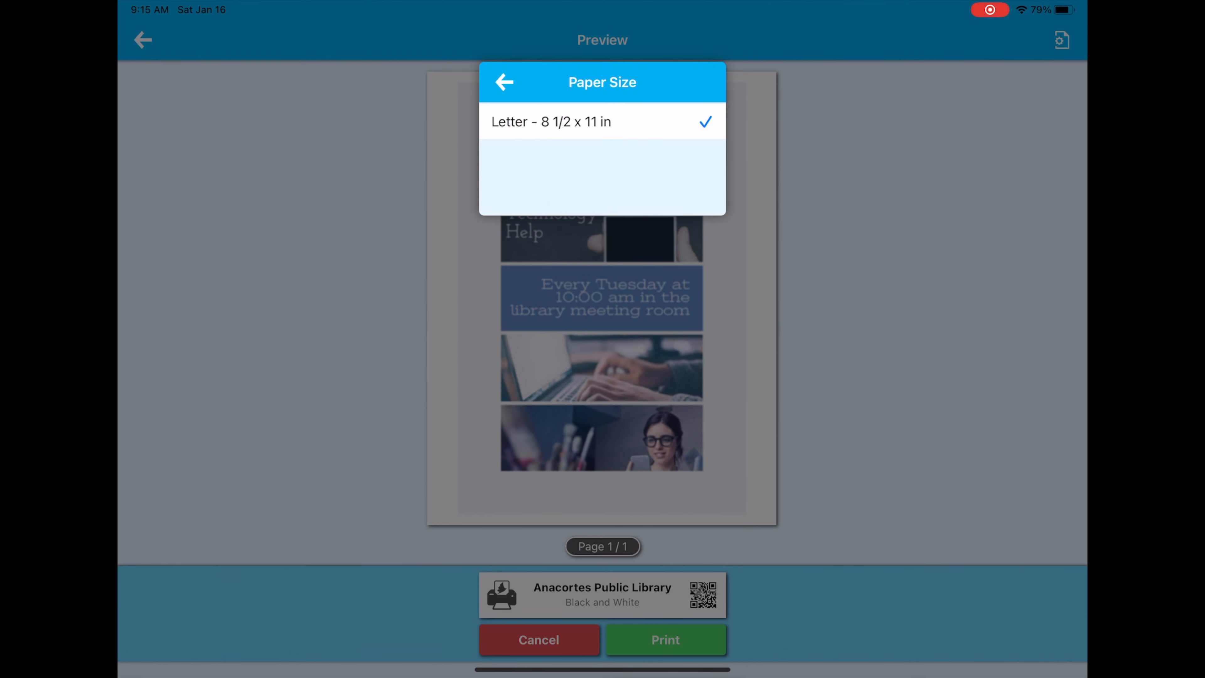
pyautogui.click(506, 82)
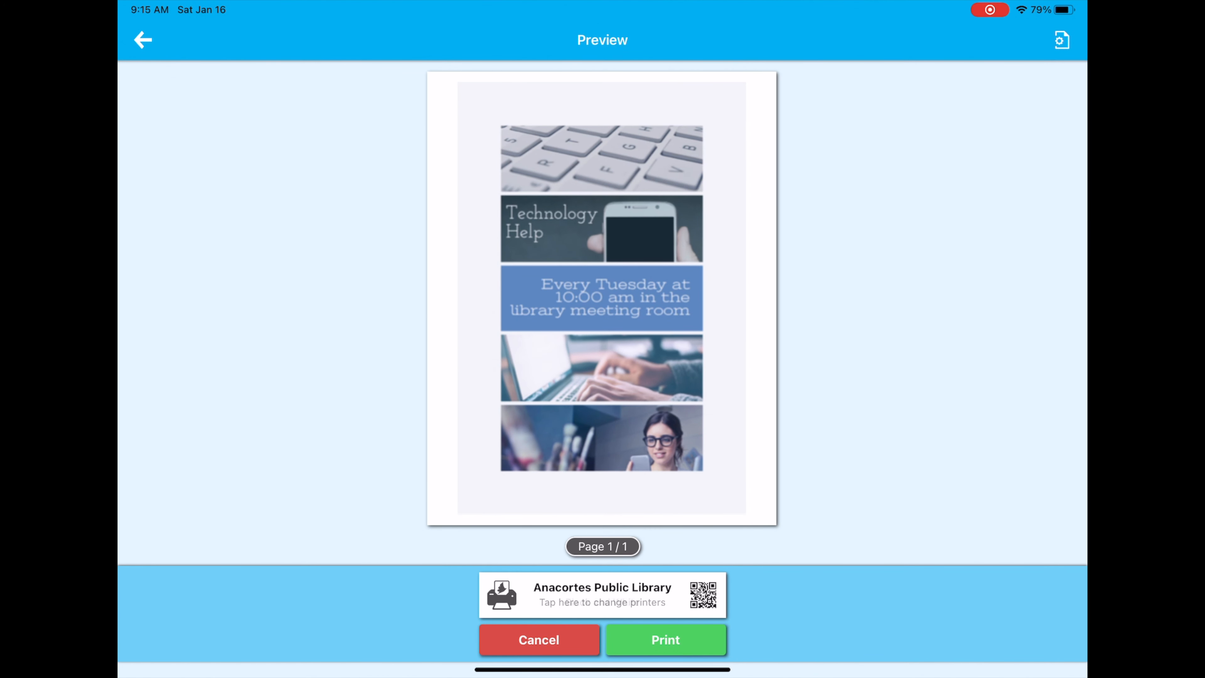
# - Print the flyer and confirm the email address so the job starts
pyautogui.click(665, 640)
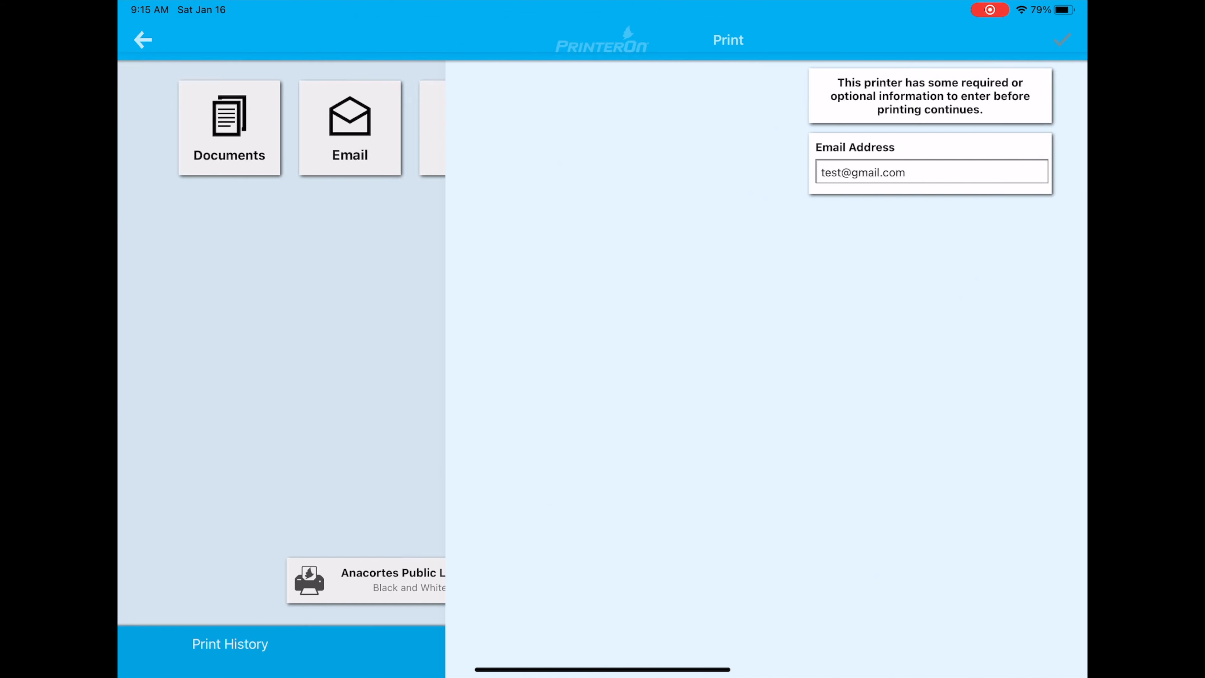
pyautogui.click(1065, 40)
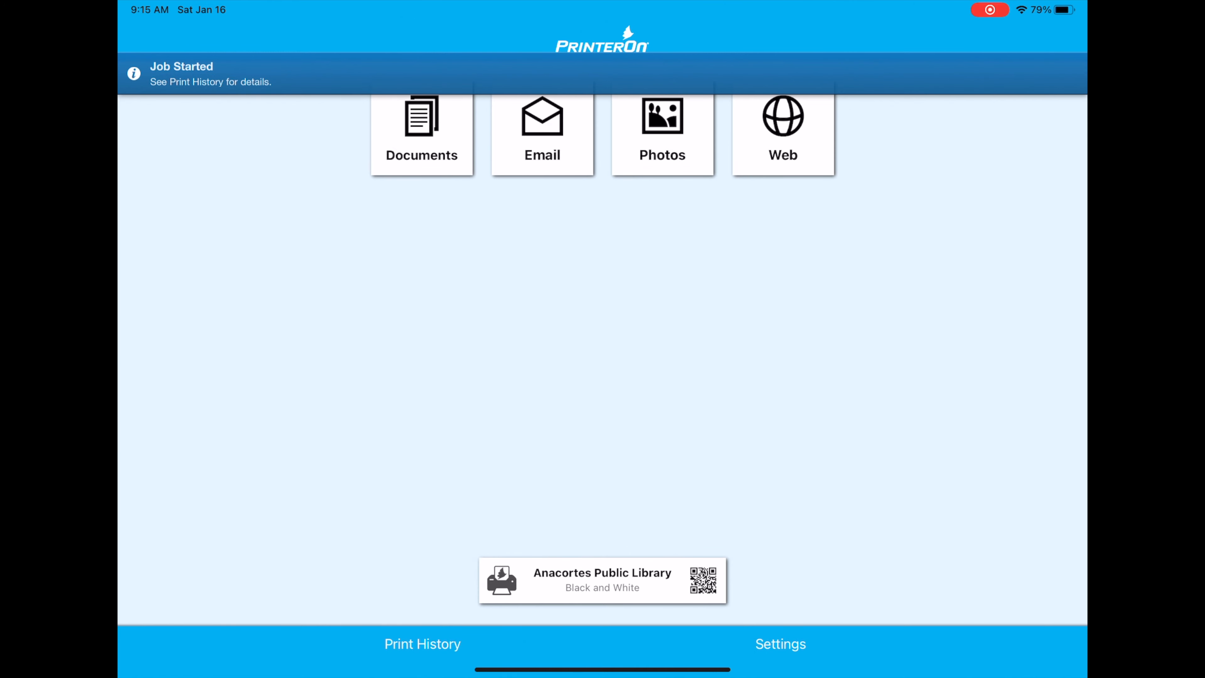